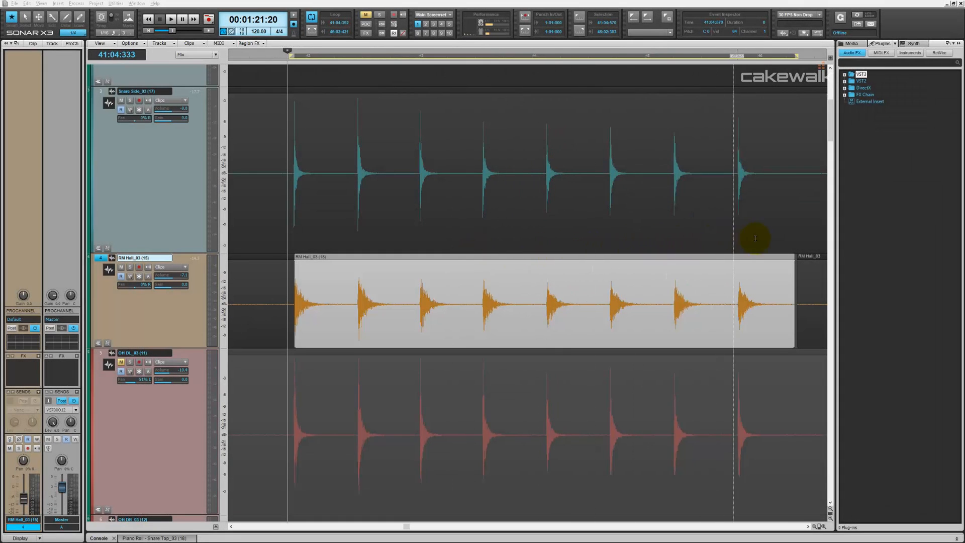
Replace the room-mic ProChannel compressor module with the PC76 U-Type Compressor
{"action": "left_click", "coordinate": [306, 305]}
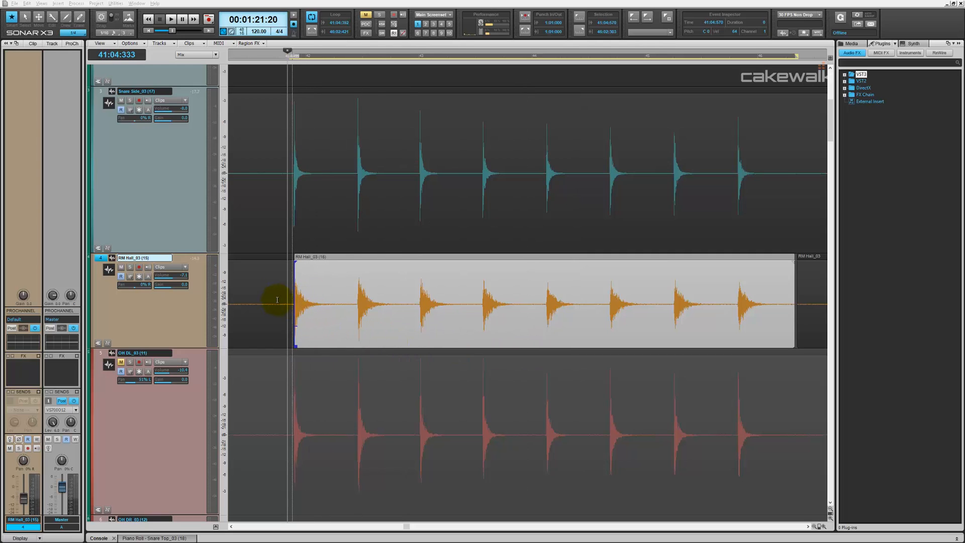
{"action": "left_click", "coordinate": [72, 43]}
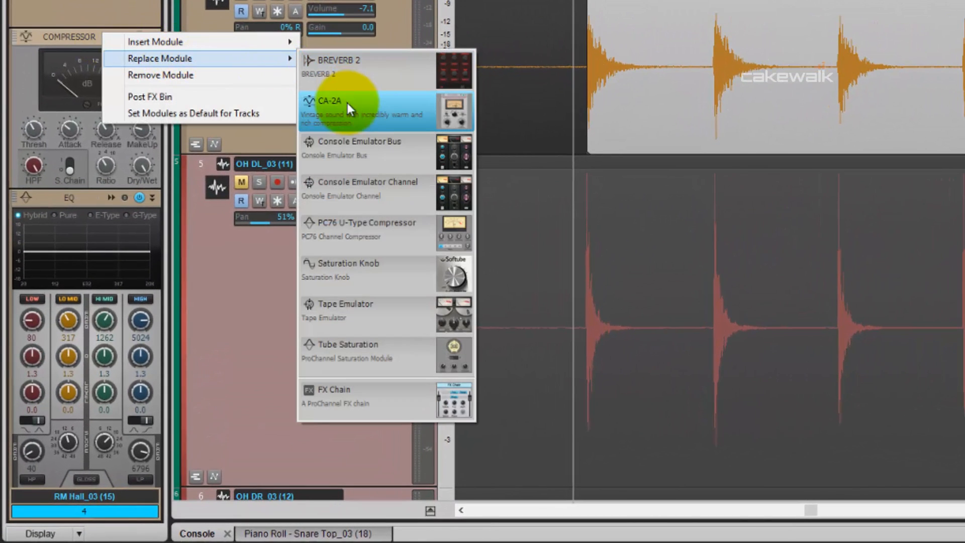
{"action": "left_click", "coordinate": [363, 228]}
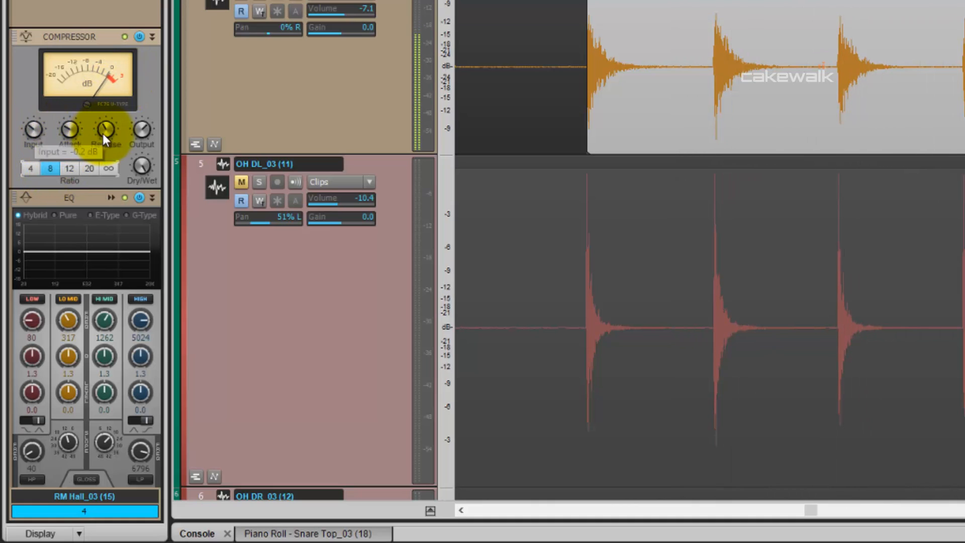
{"action": "mouse_move", "coordinate": [69, 130]}
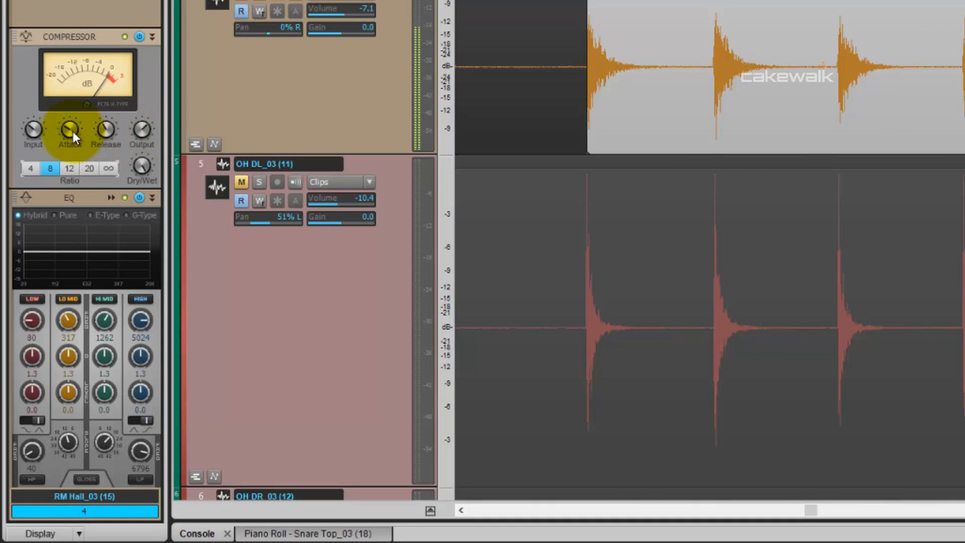
{"action": "mouse_move", "coordinate": [70, 130]}
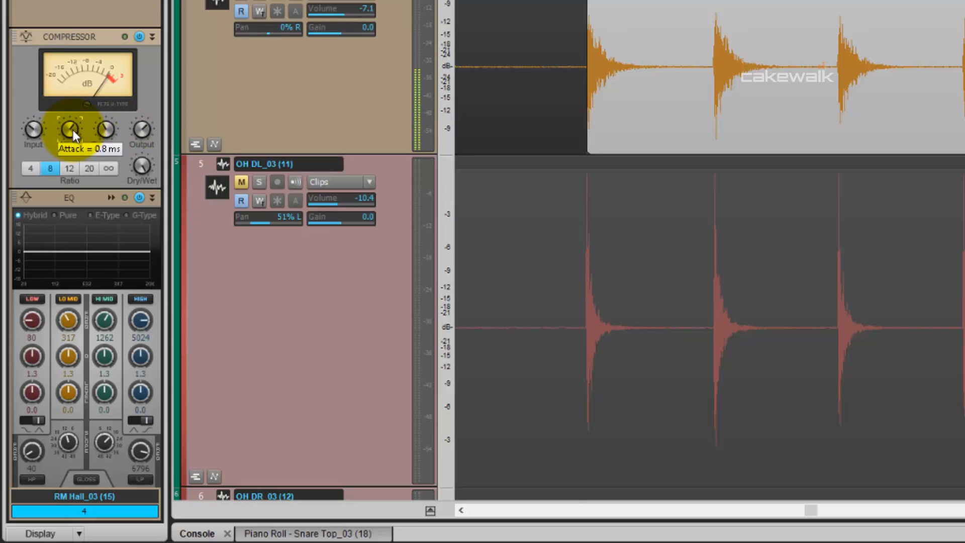
{"action": "mouse_move", "coordinate": [107, 130]}
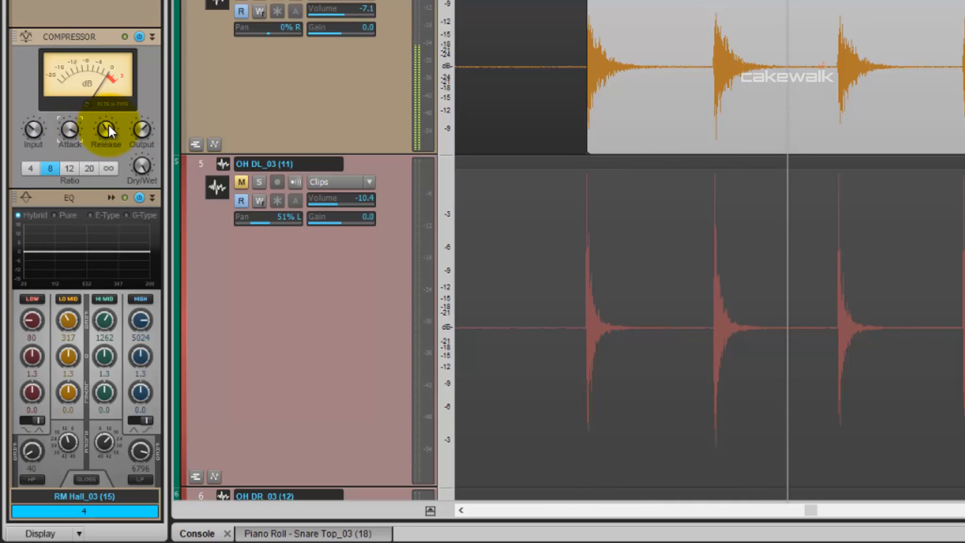
{"action": "mouse_move", "coordinate": [33, 130]}
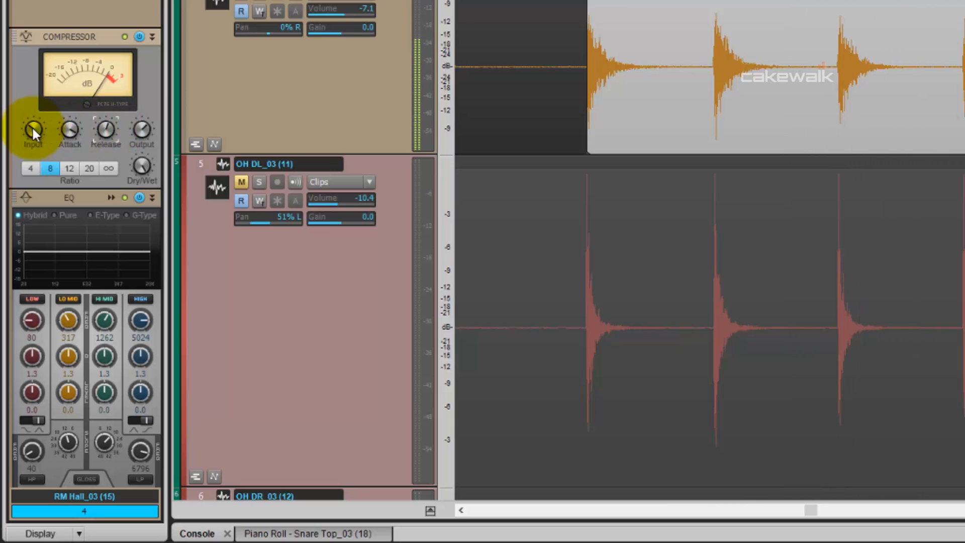
{"action": "mouse_move", "coordinate": [141, 130]}
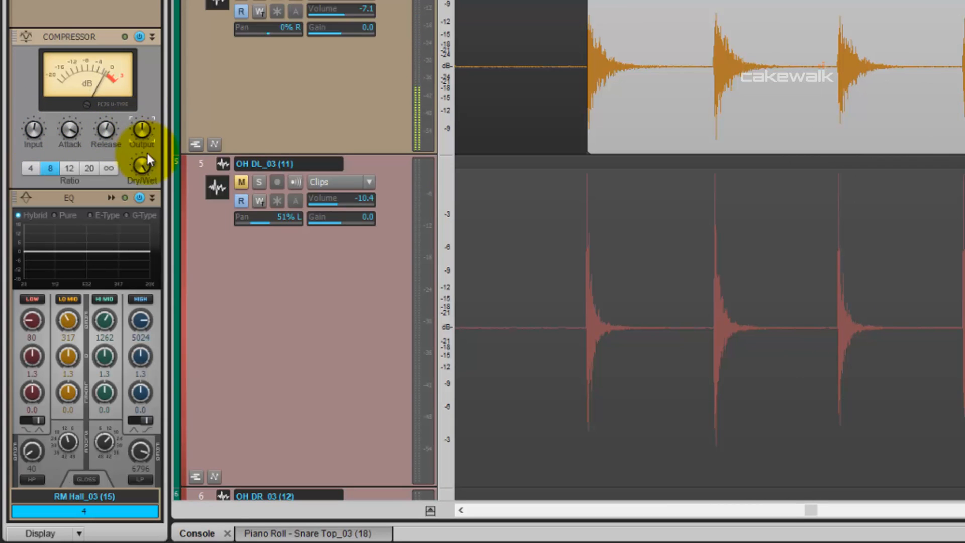
Set the compressor to the all-buttons infinity ratio and shorten release to about 275 ms
{"action": "left_click", "coordinate": [69, 168]}
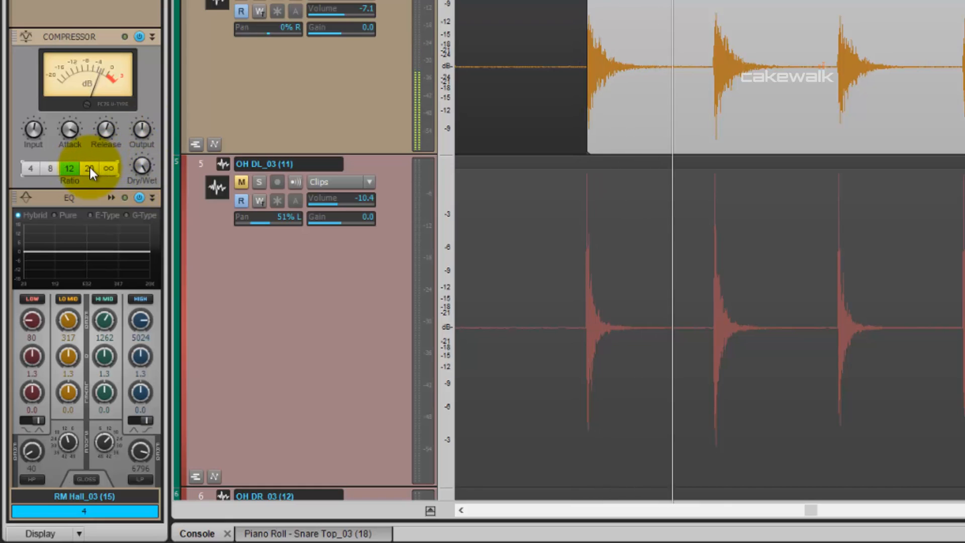
{"action": "left_click", "coordinate": [89, 168]}
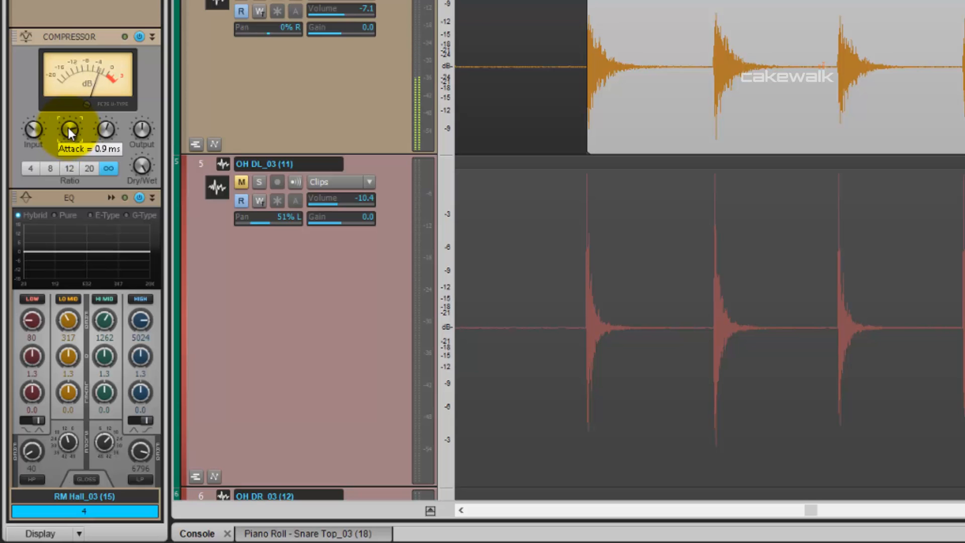
{"action": "mouse_move", "coordinate": [106, 129]}
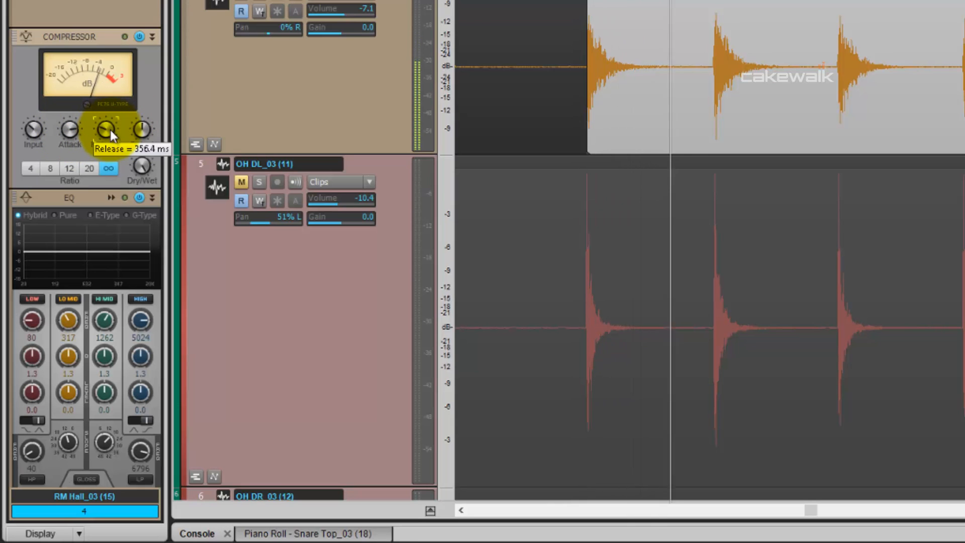
{"action": "left_click_drag", "start_coordinate": [105, 130], "coordinate": [111, 139]}
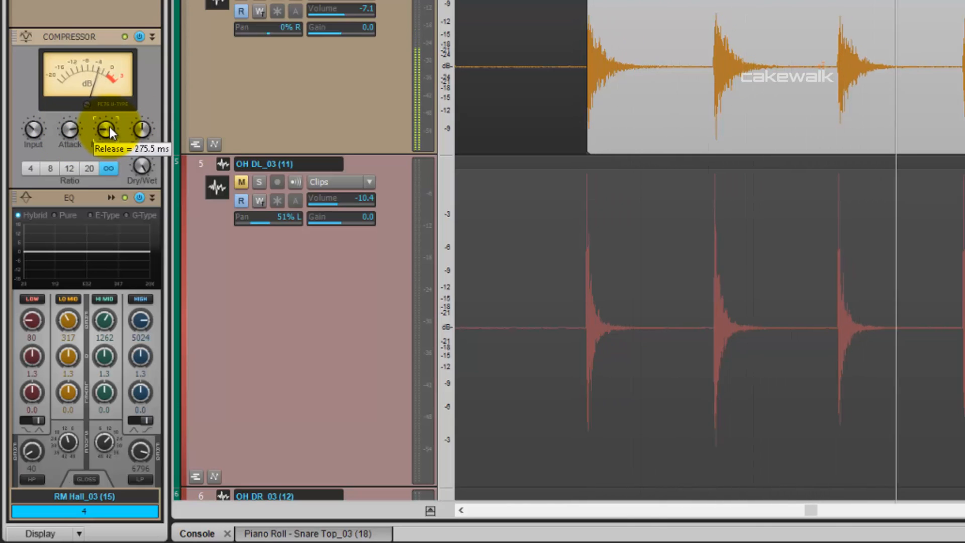